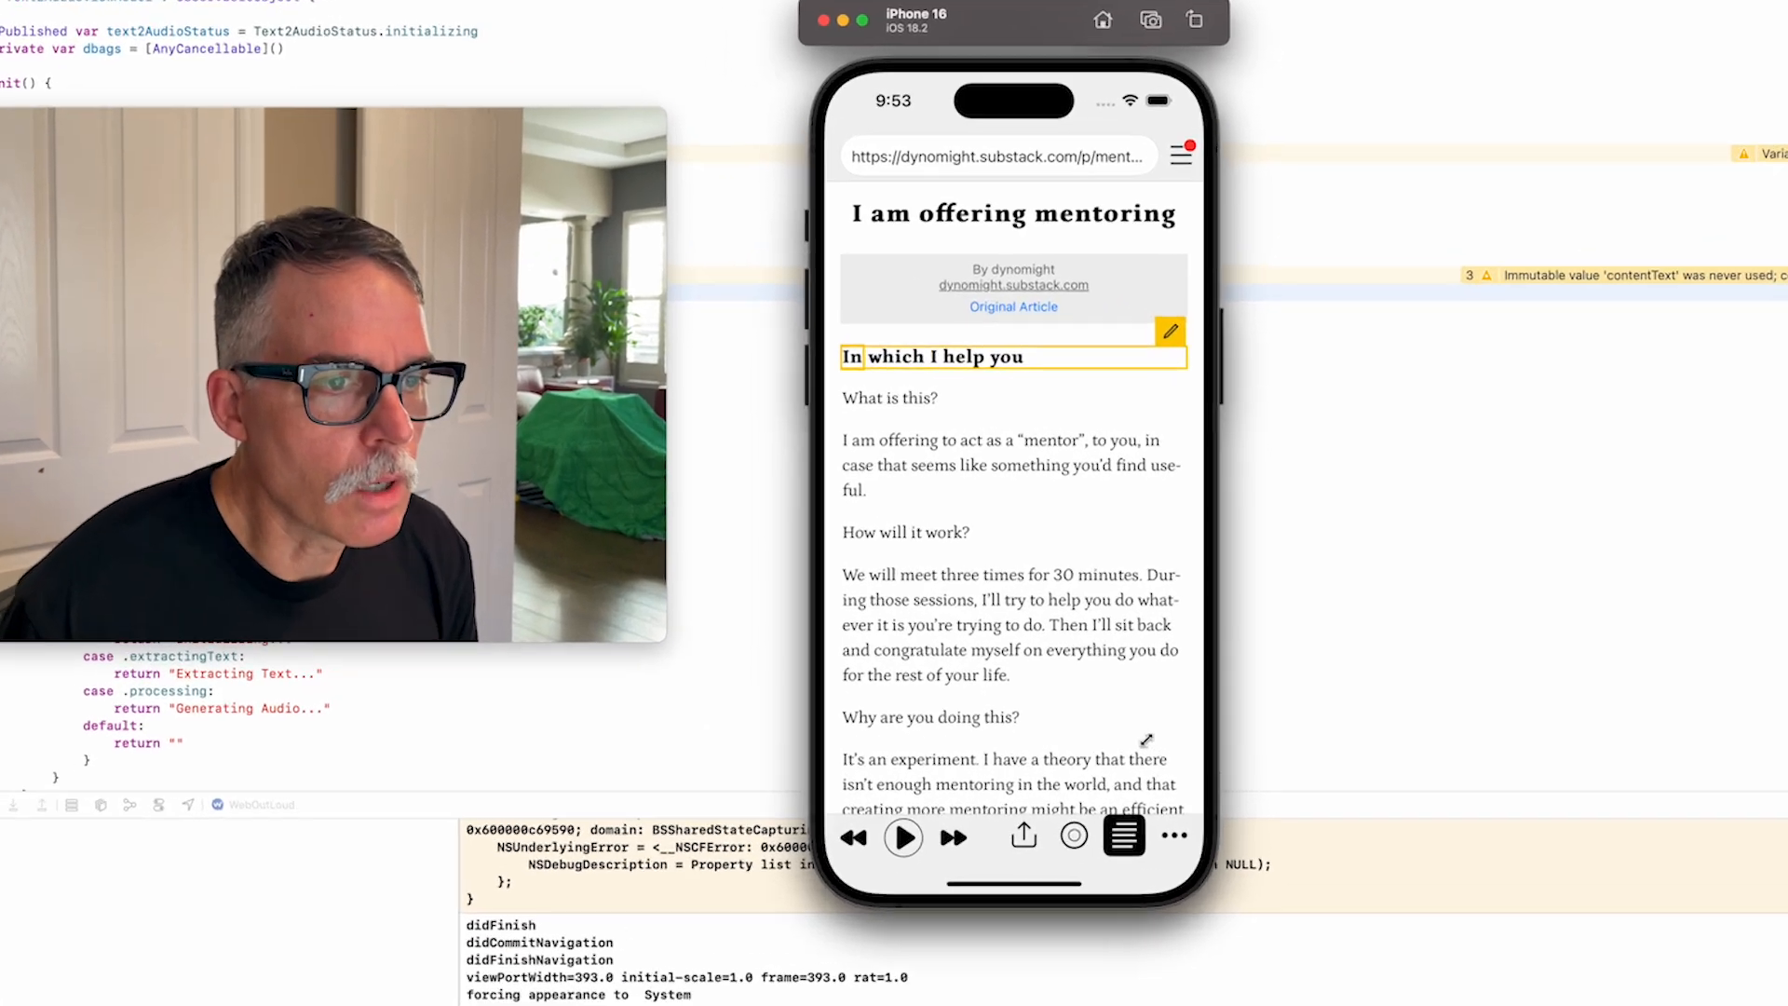
- Share the mentoring article from WebOutLoud's toolbar and choose Save as Audio File
{"action": "left_click", "coordinate": [1022, 836]}
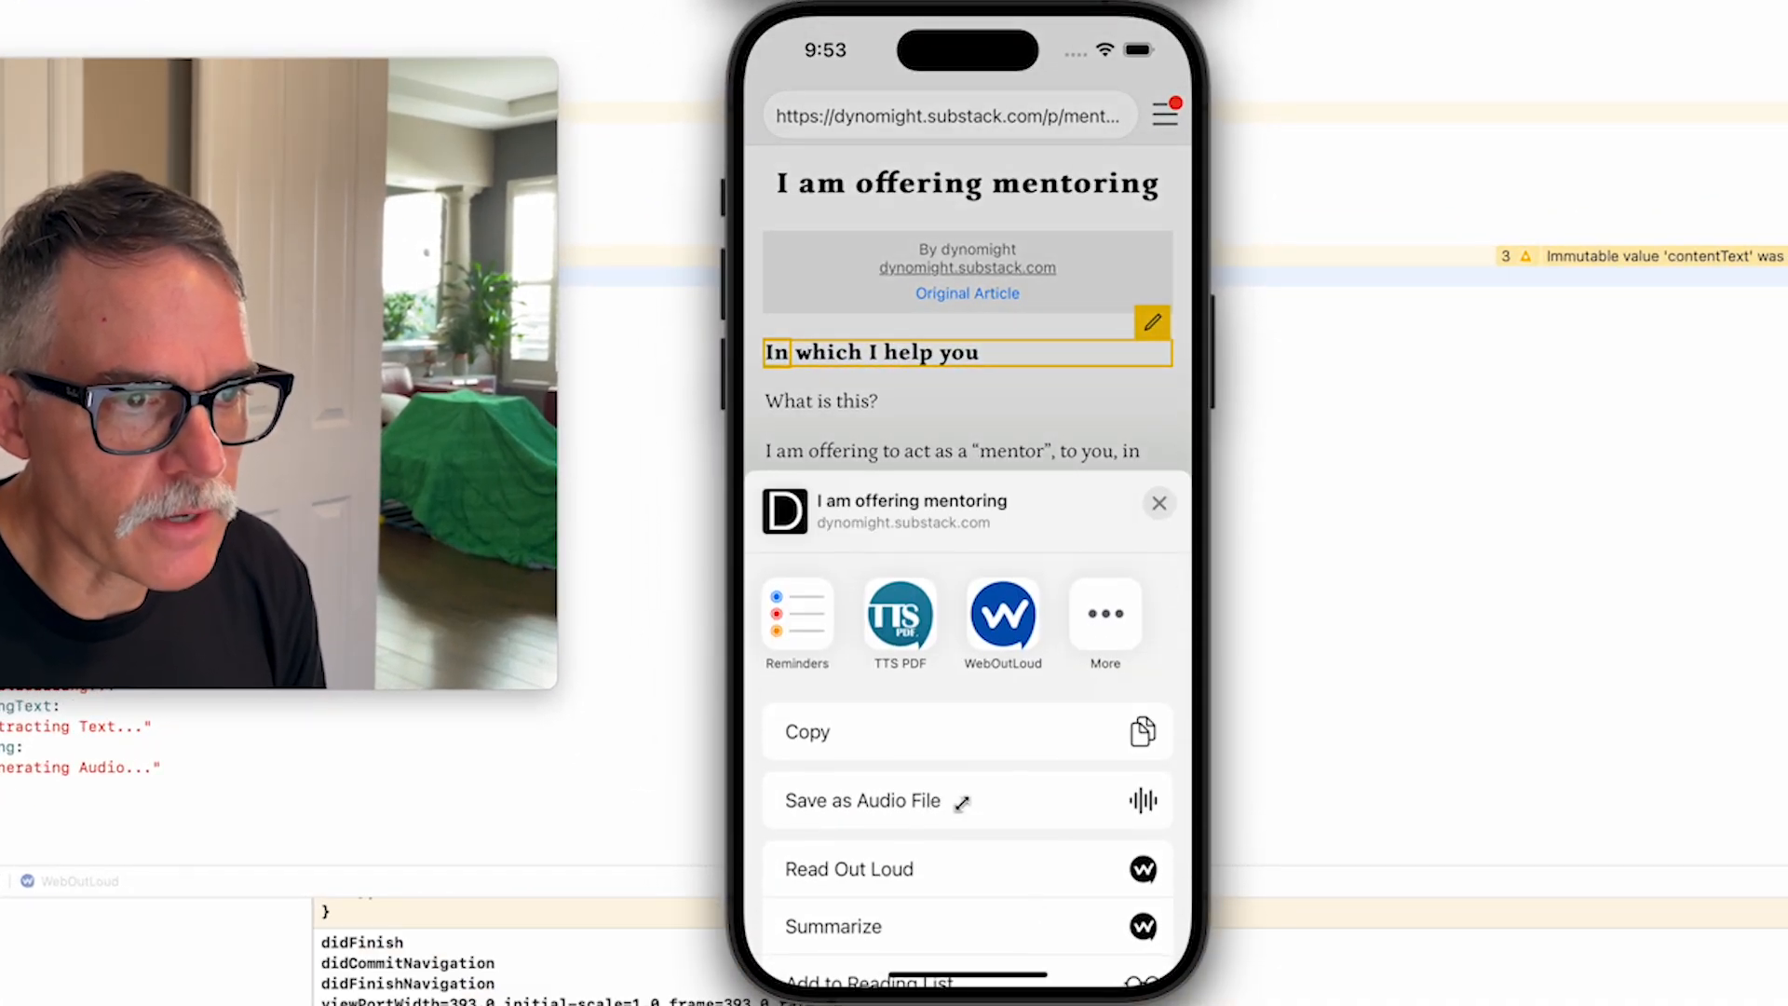
{"action": "left_click", "coordinate": [862, 800]}
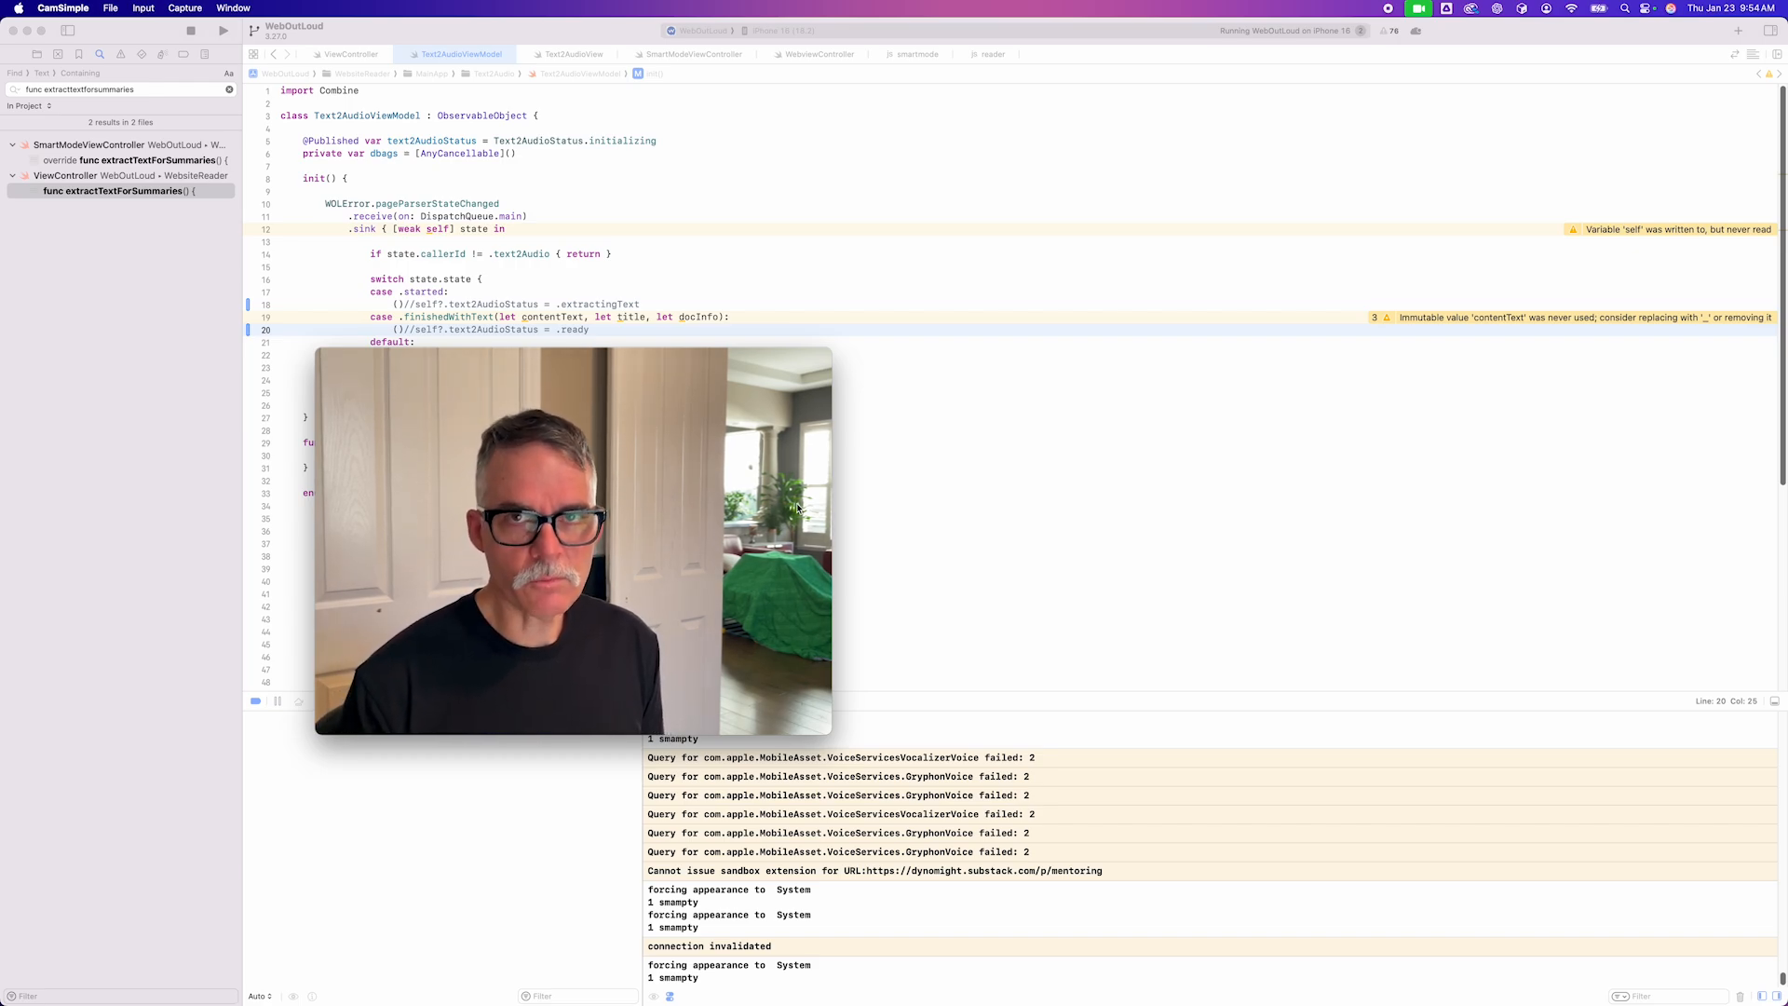
{"action": "mouse_move", "coordinate": [878, 537]}
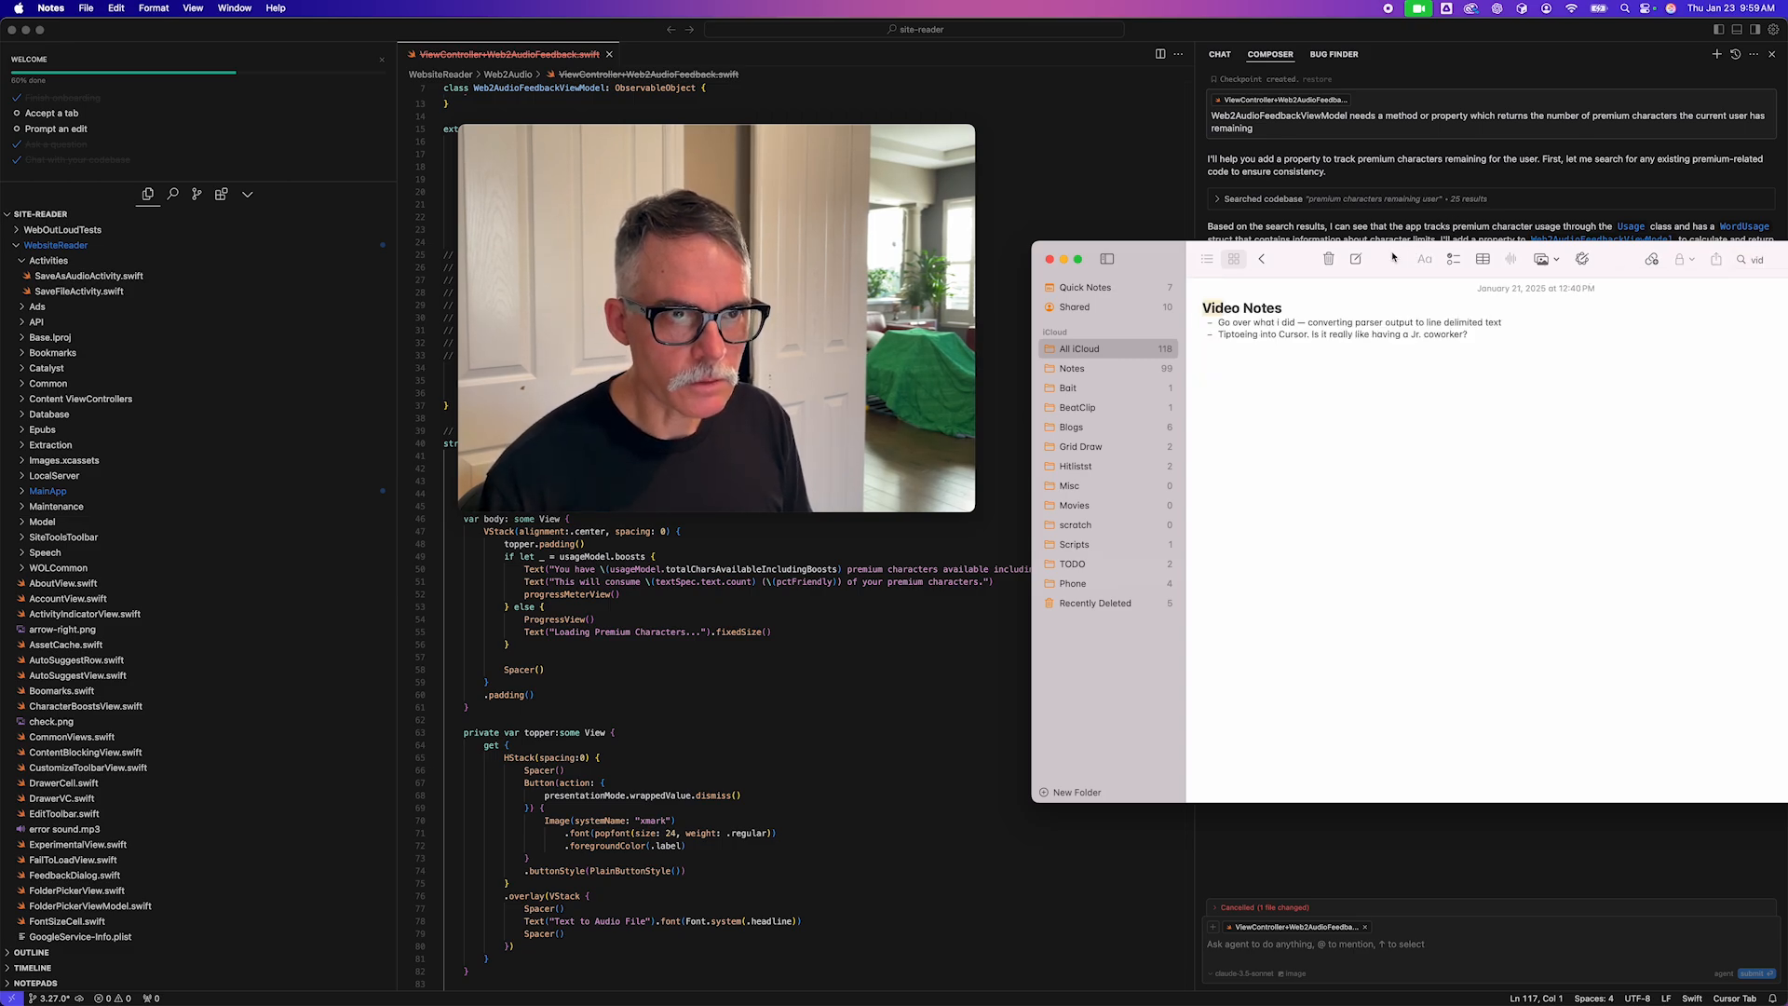
- Reposition the Video Notes window lower beside the Cursor editor
{"action": "left_click_drag", "start_coordinate": [1106, 258], "coordinate": [1058, 340]}
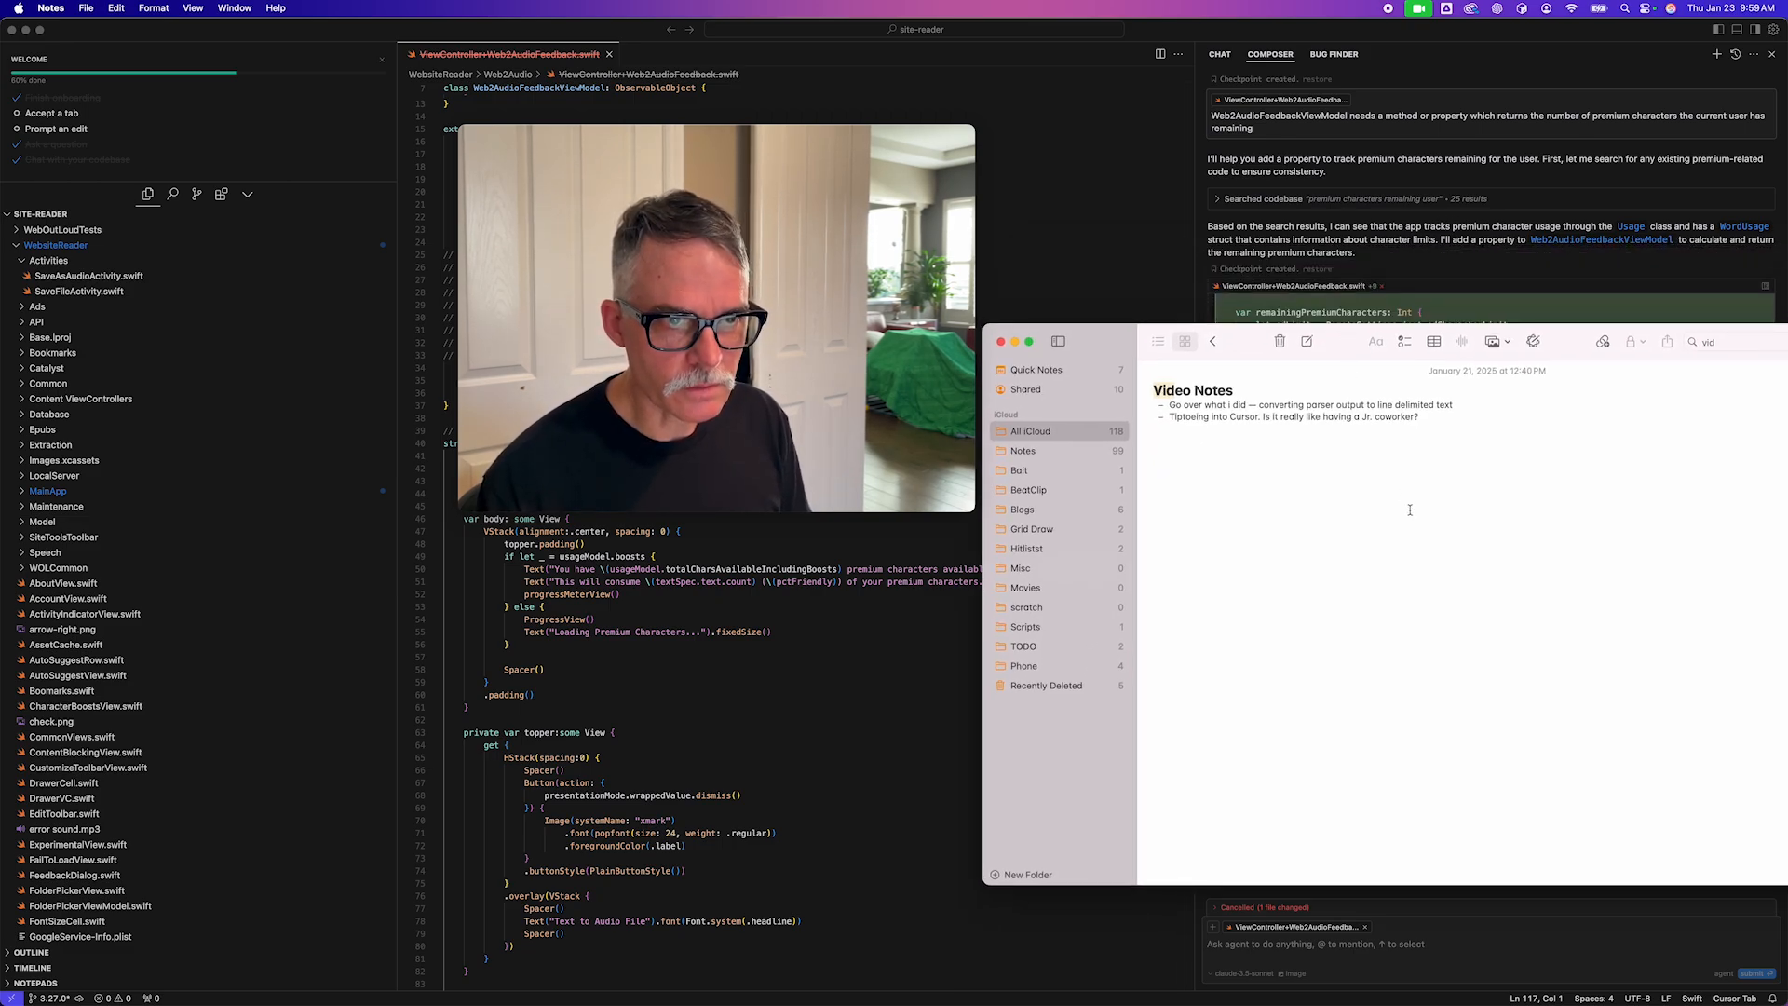